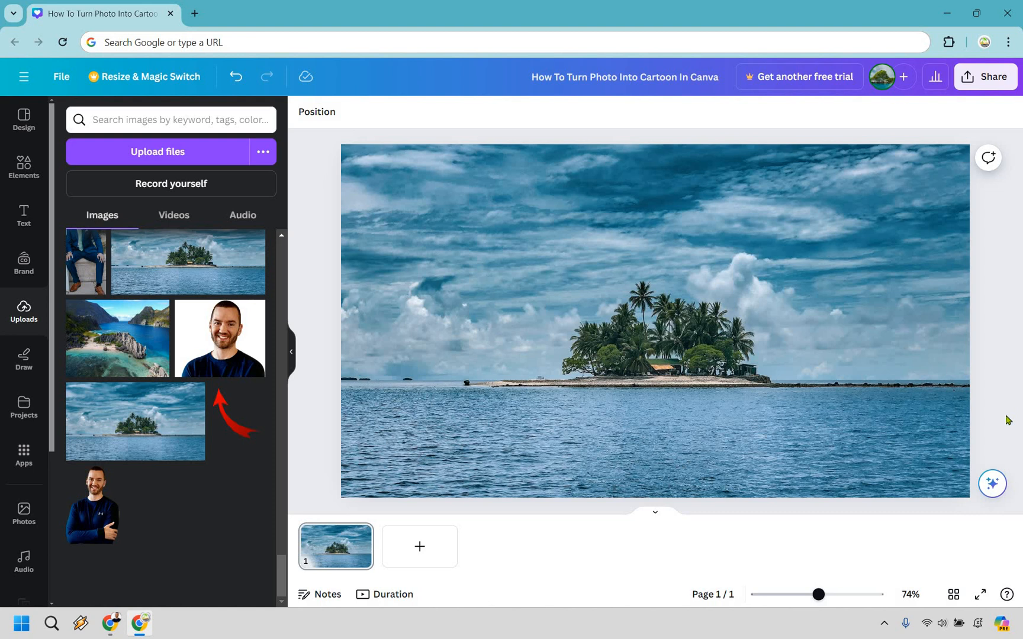
mouse_move(155, 514)
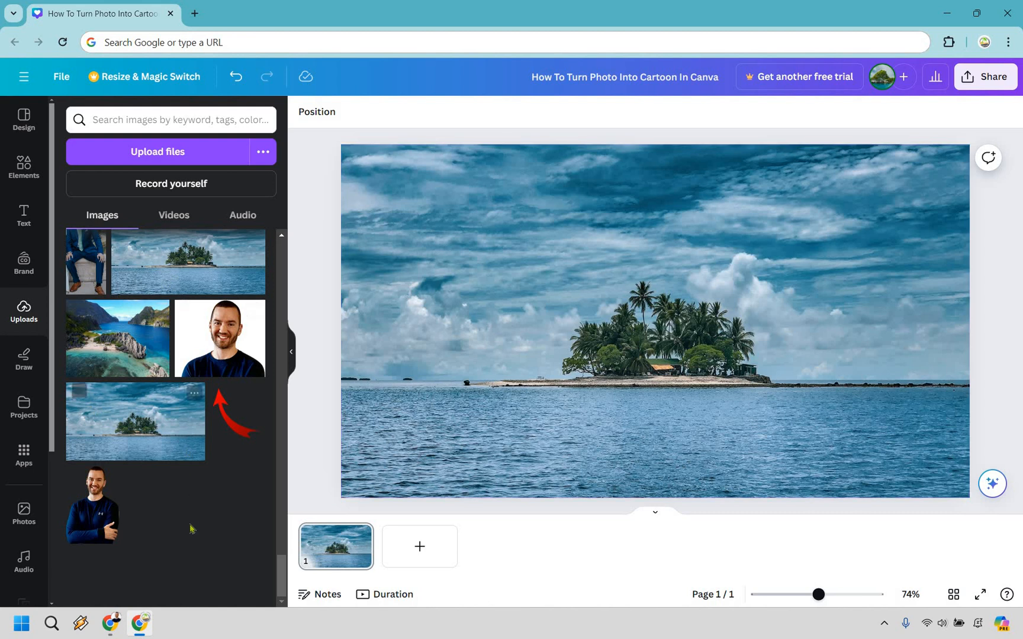
mouse_move(755, 360)
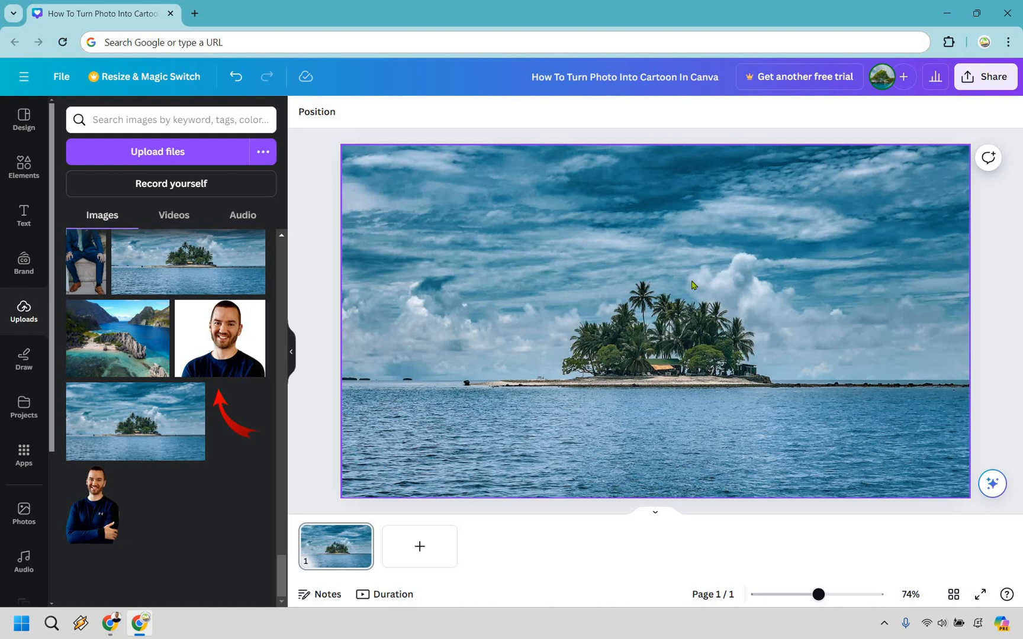
mouse_move(696, 310)
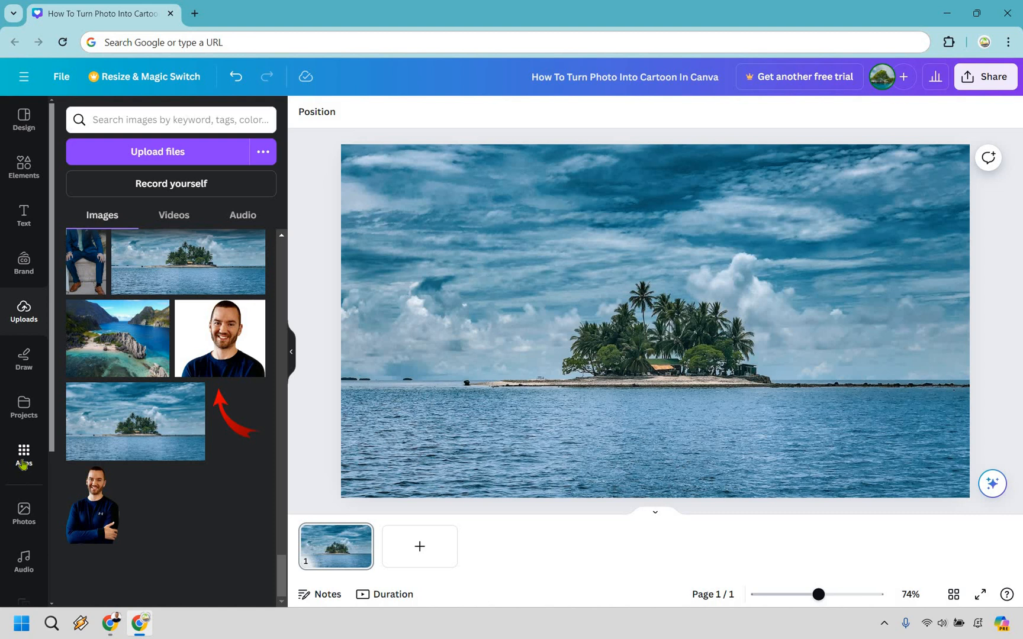
- Browse the Apps panel's Discover tab, then return to Your apps showing Cartoonify
left_click(23, 455)
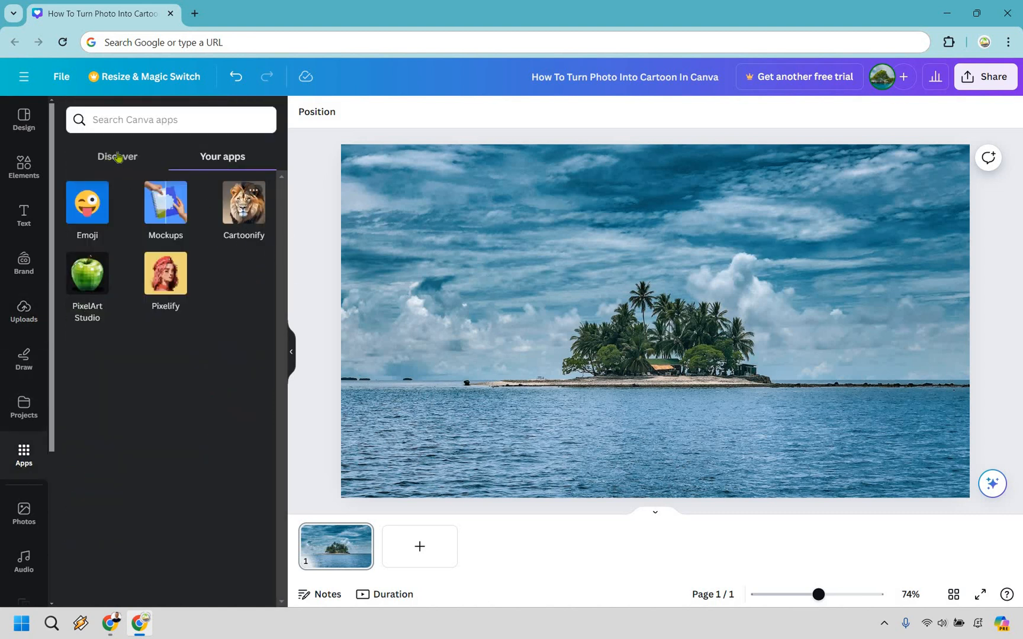
left_click(117, 157)
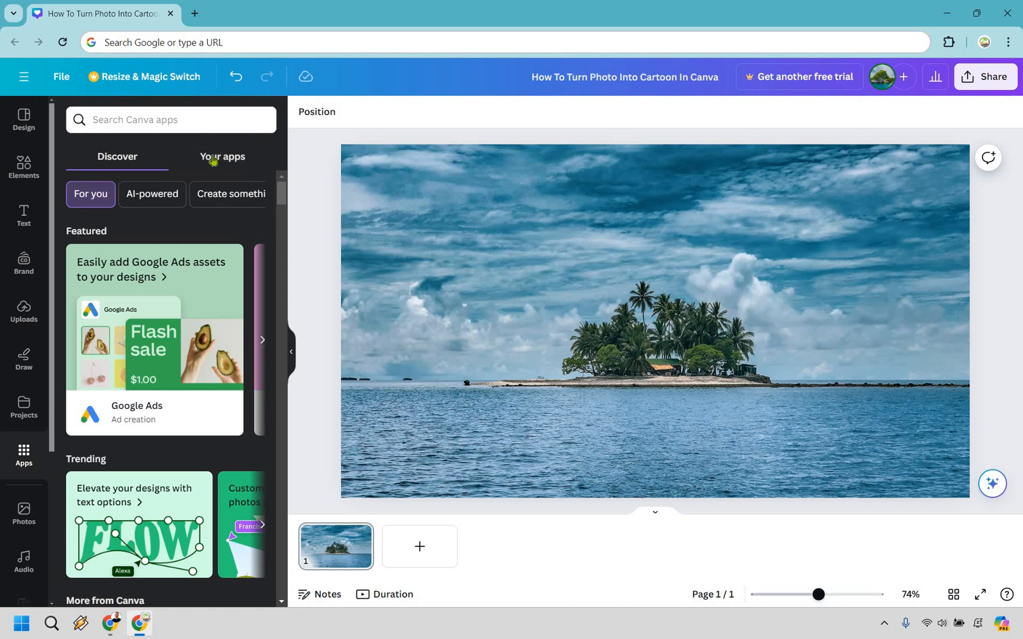
left_click(221, 156)
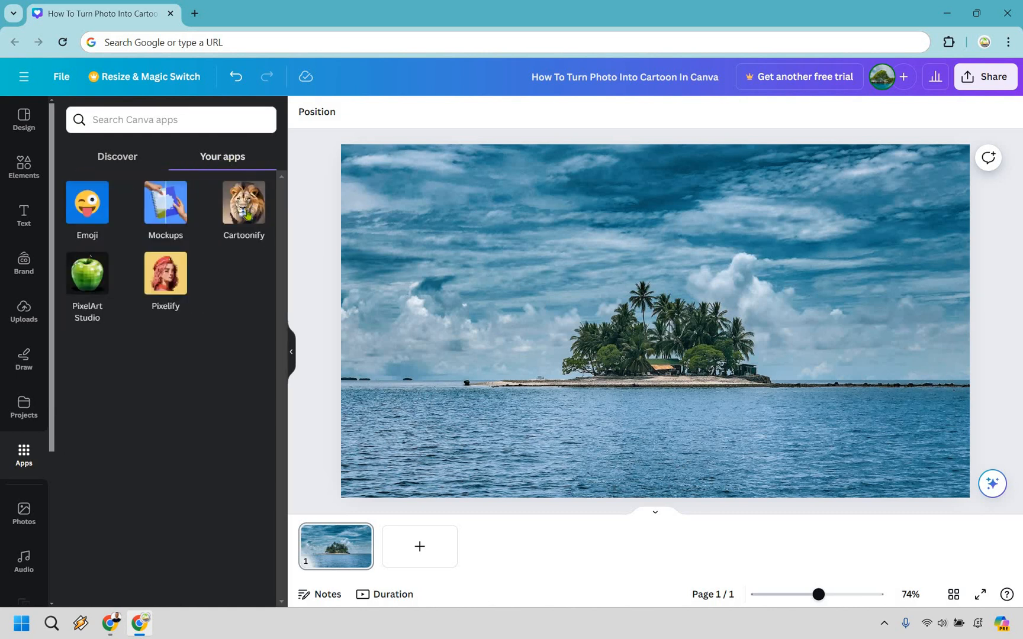
- Launch Cartoonify and select the island photo on the canvas as the image to convert
left_click(244, 202)
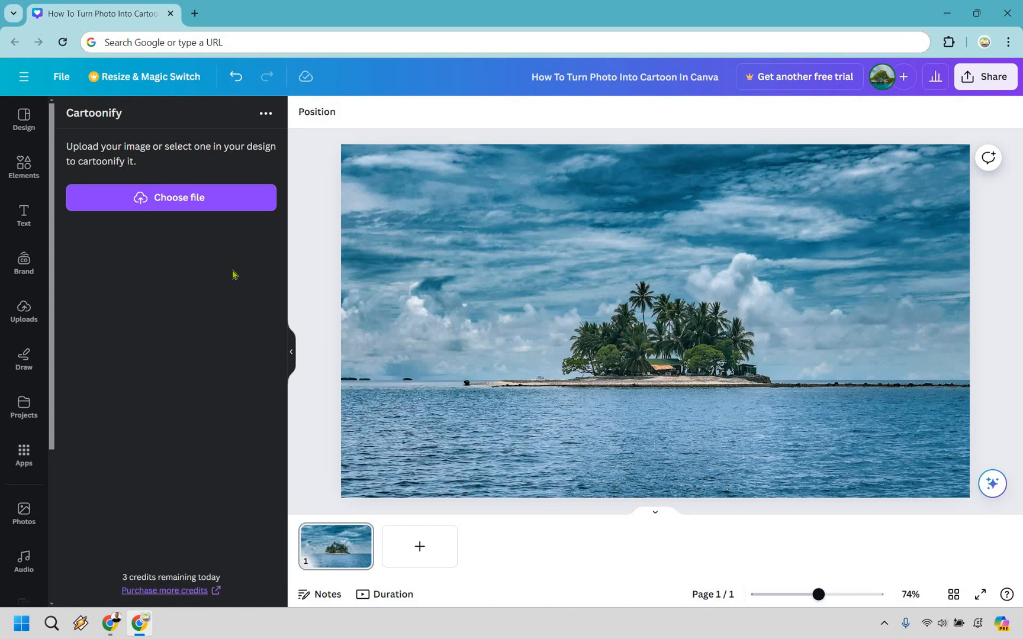
mouse_move(209, 536)
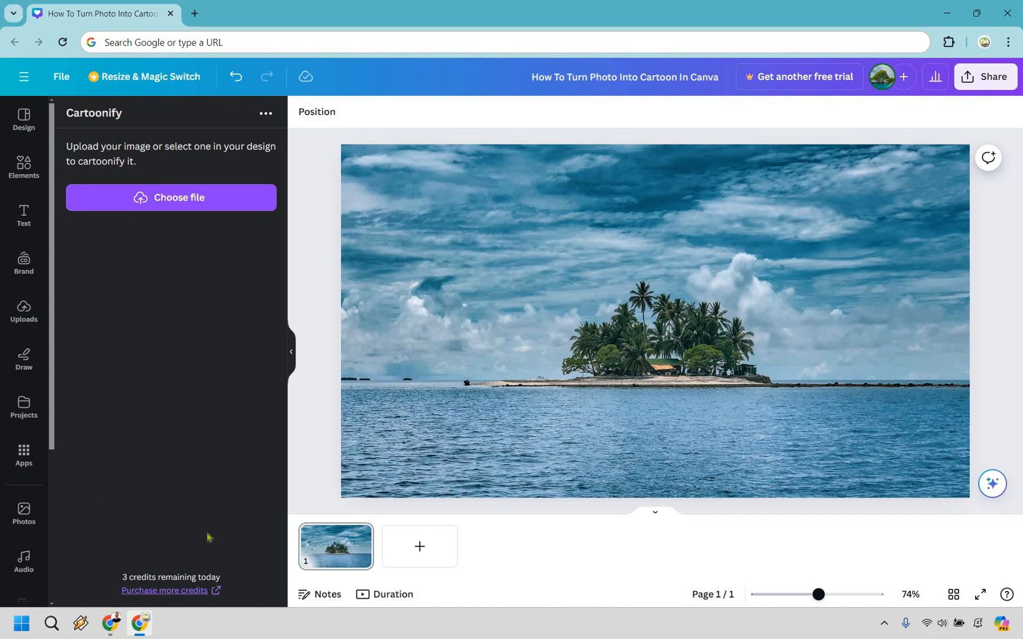
left_click(589, 319)
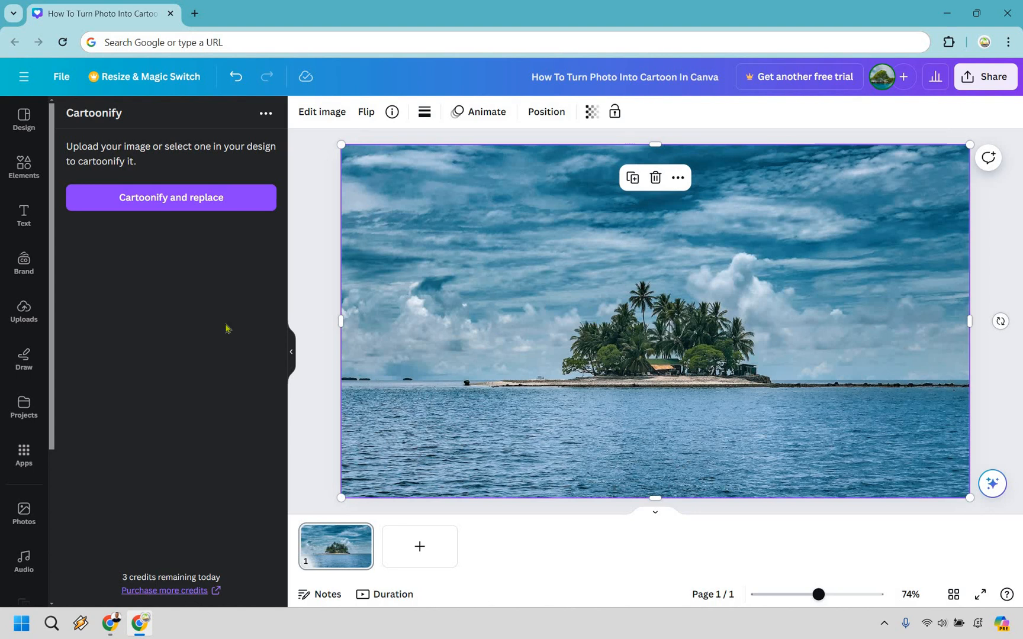
mouse_move(150, 215)
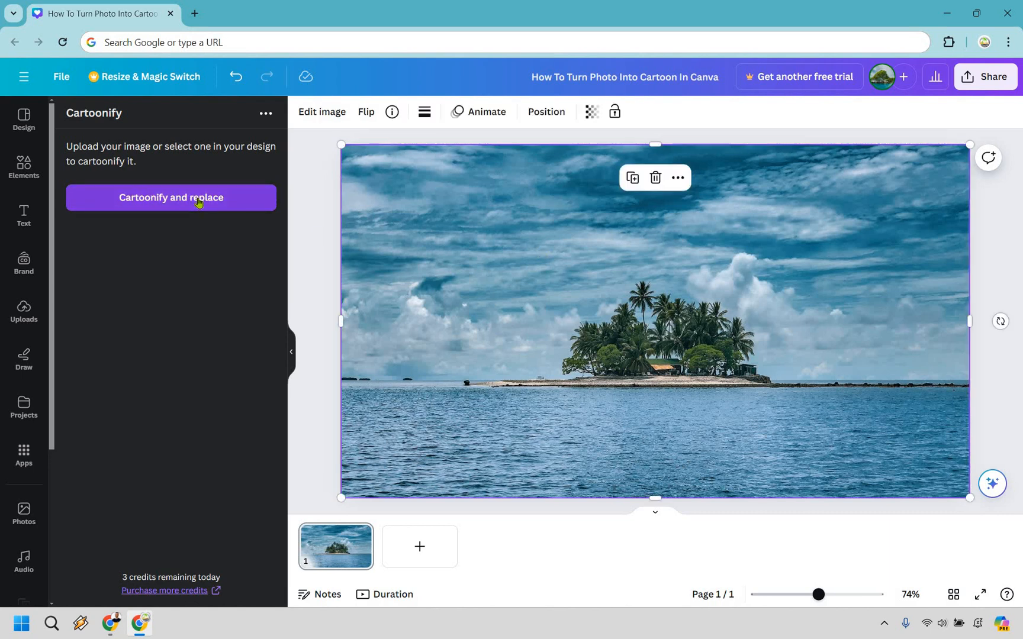
- Run 'Cartoonify and replace' so the island photo becomes a cartoon, then deselect it
left_click(171, 198)
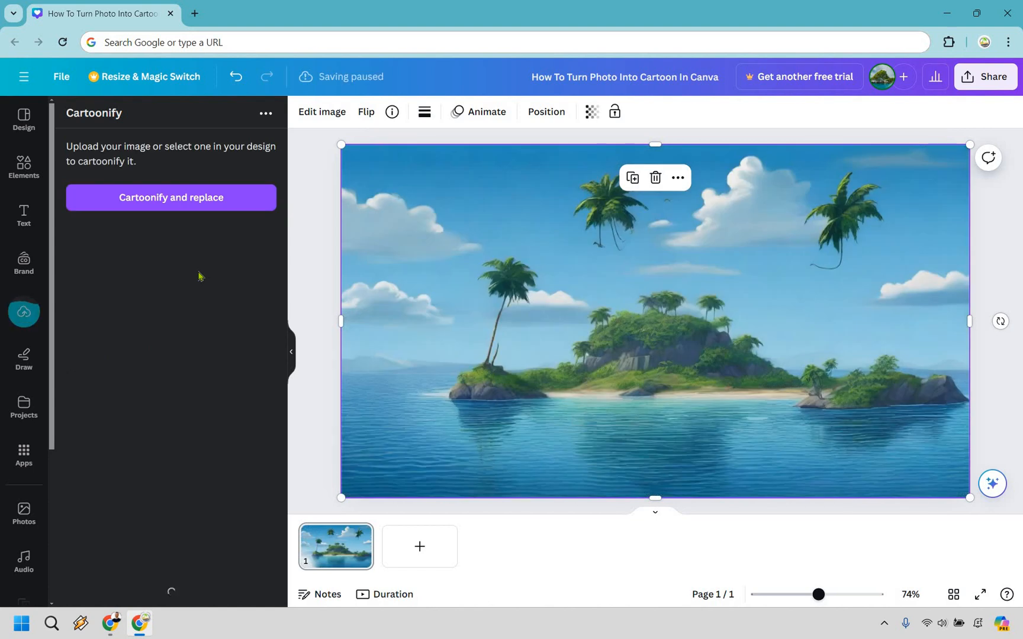
left_click(170, 198)
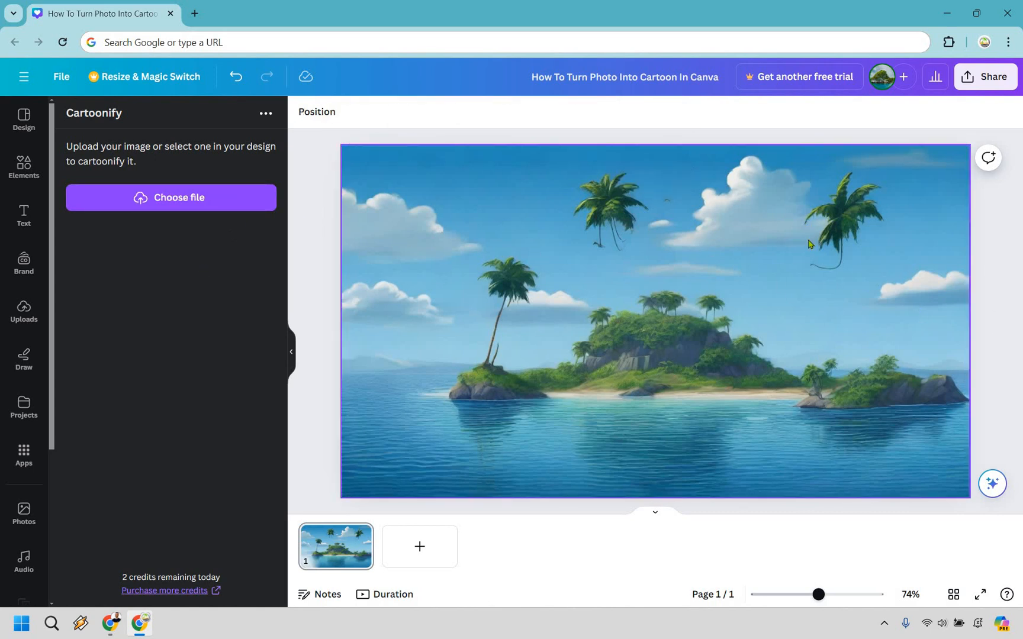
mouse_move(894, 347)
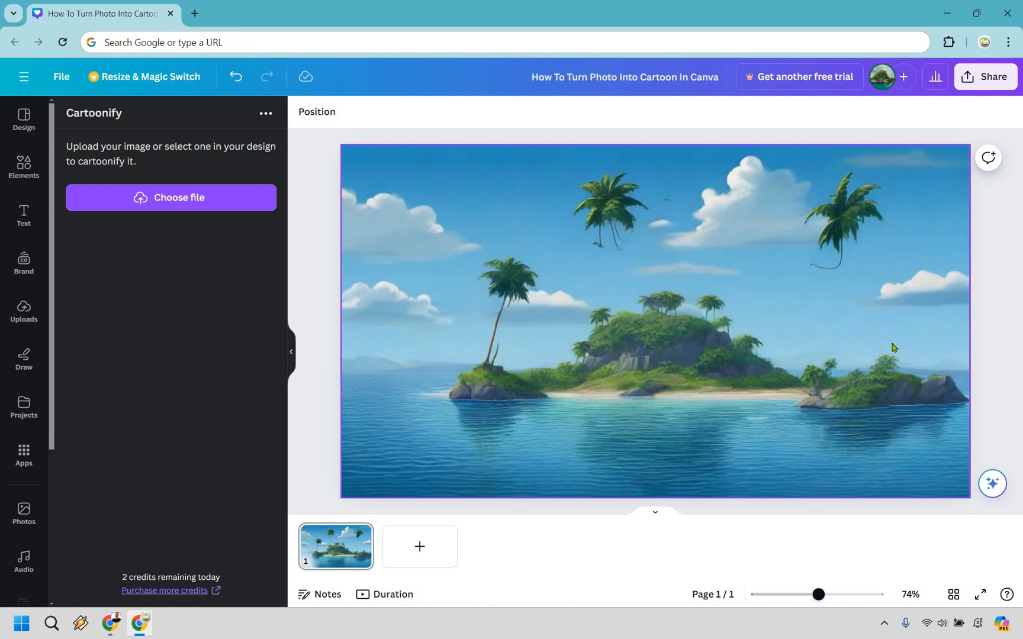
mouse_move(883, 330)
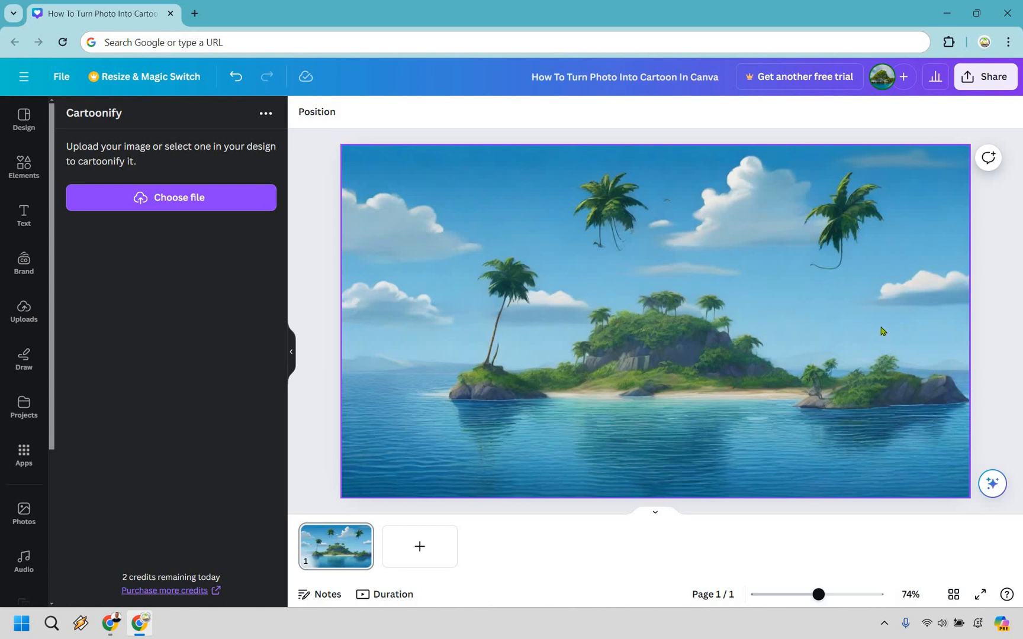
mouse_move(425, 368)
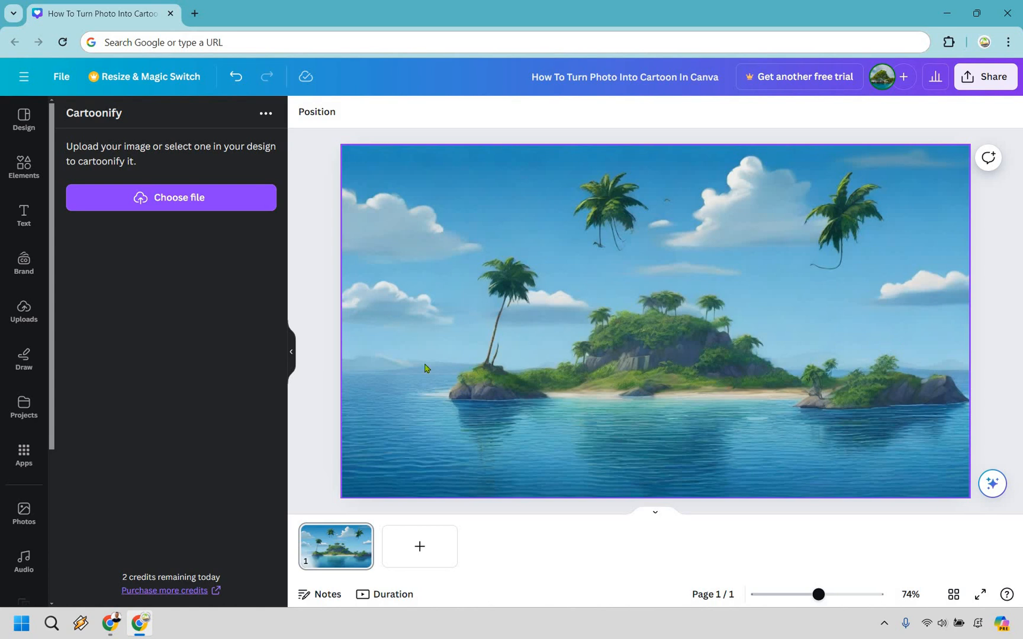
mouse_move(1017, 282)
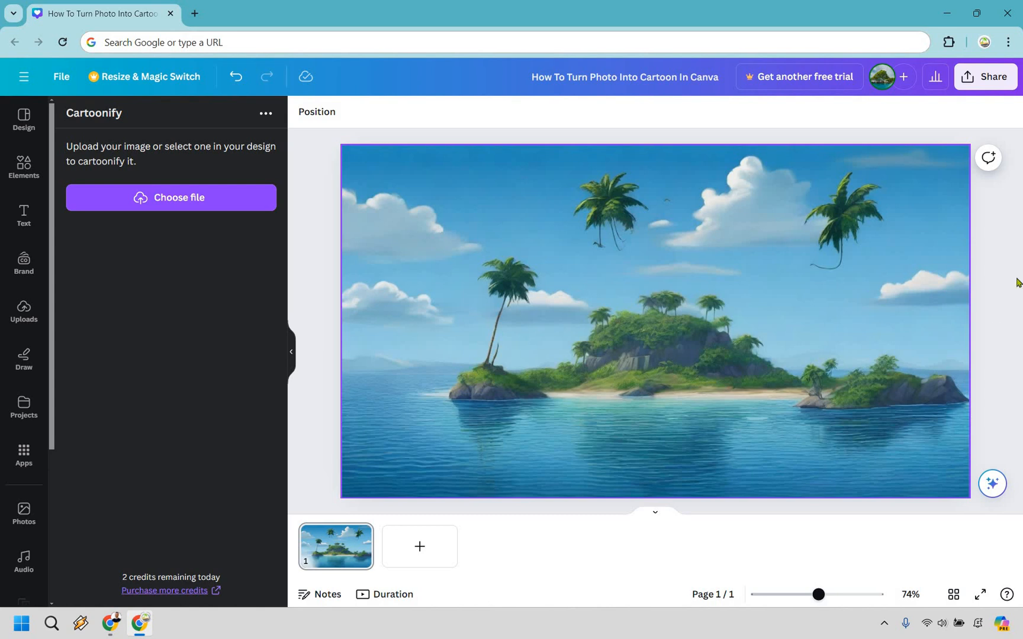